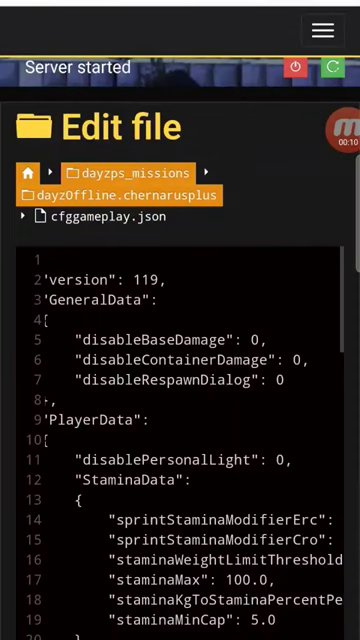
pyautogui.scroll(-3)
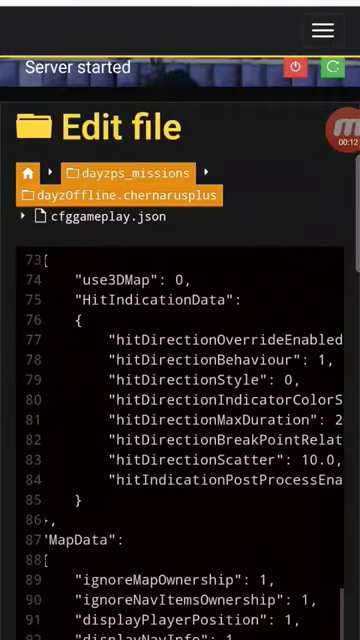